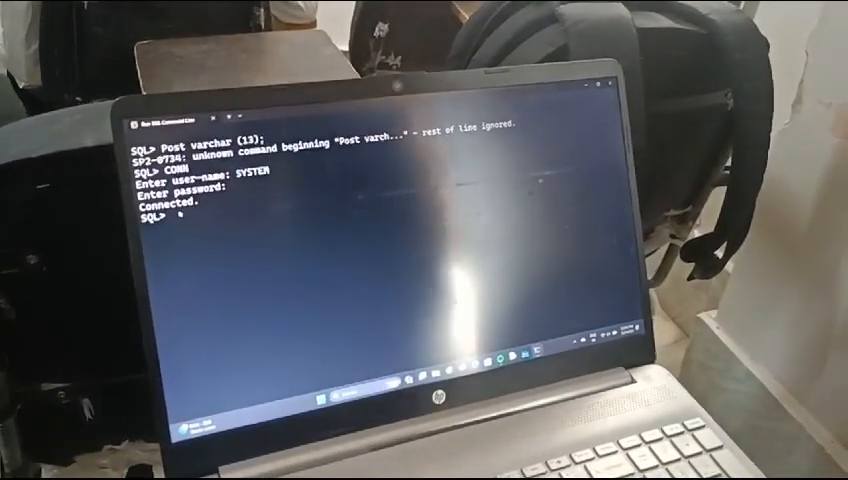
- Start 'create table employee' and continue the statement onto line 2
{"action": "type", "text": "create tabl"}
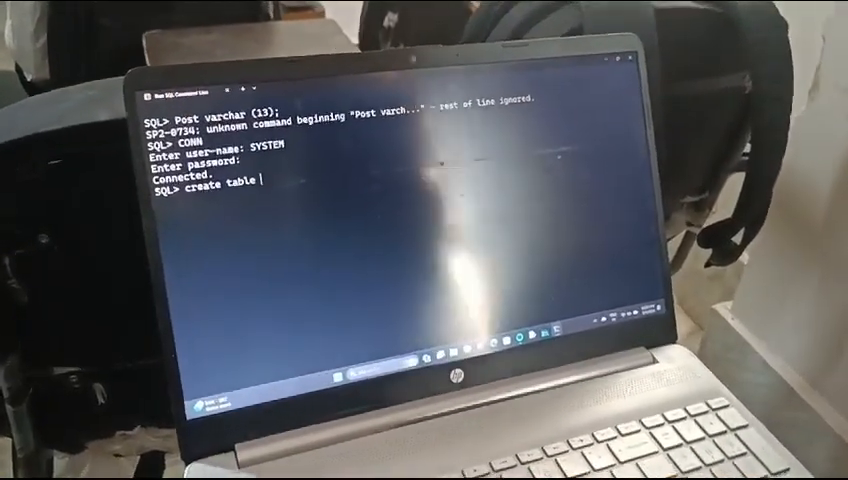
{"action": "type", "text": "emp;loye"}
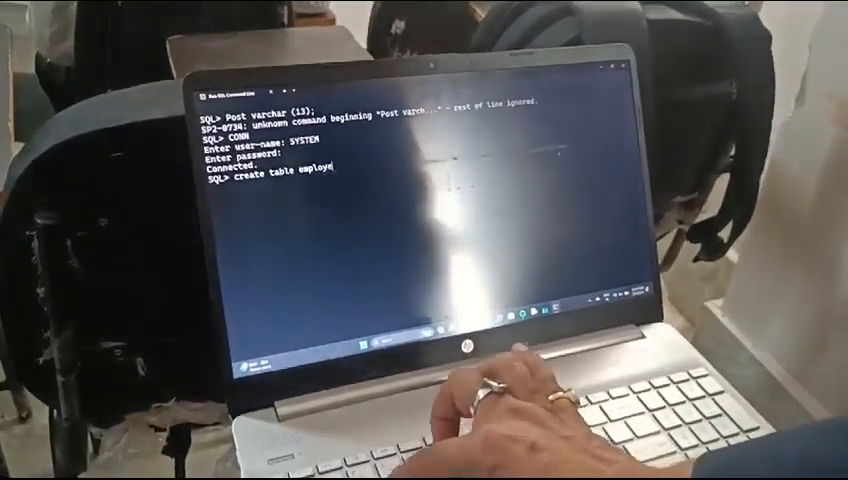
{"action": "key", "text": "enter"}
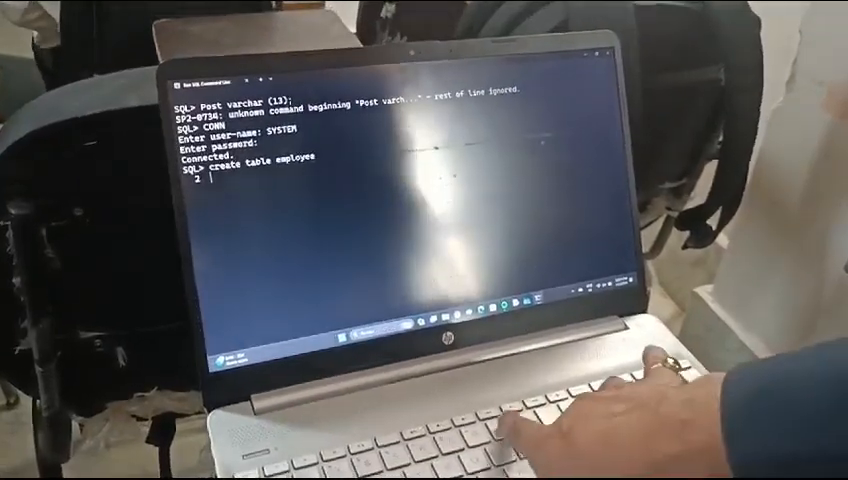
- Define columns emp_code varchar(23) primary key, Name varchar(34), post varchar(33)
{"action": "type", "text": "("}
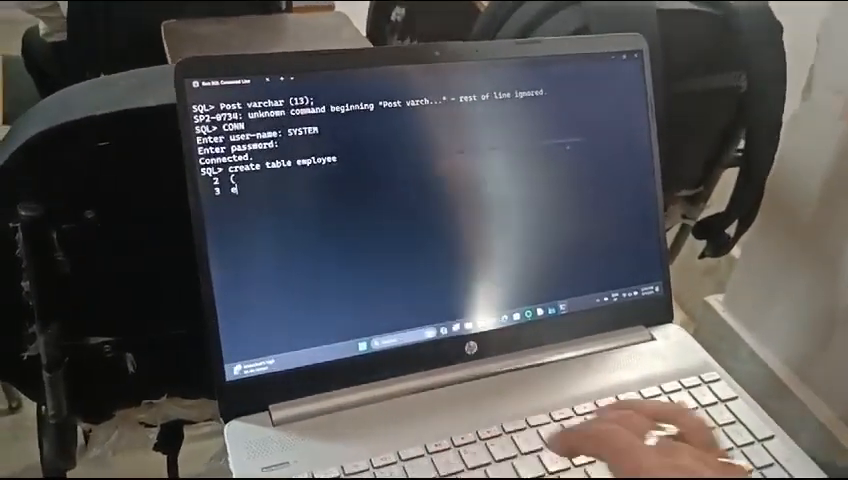
{"action": "type", "text": "emp_code varchar(23) primary key,"}
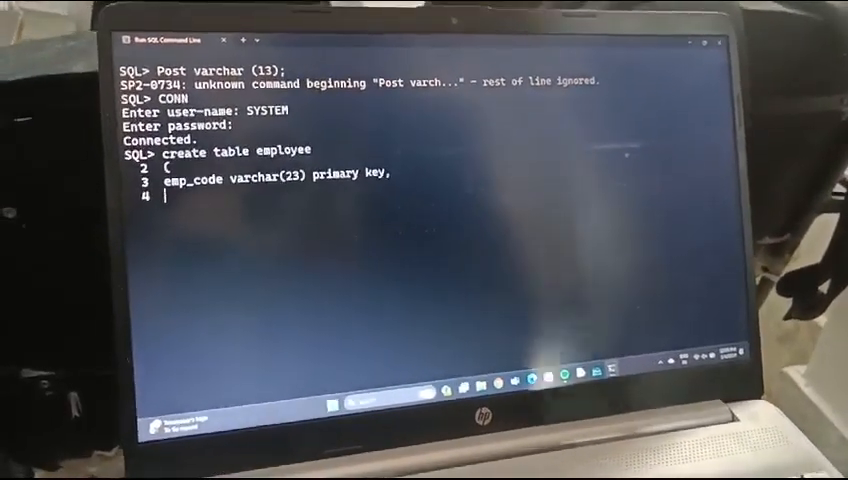
{"action": "type", "text": "Name v"}
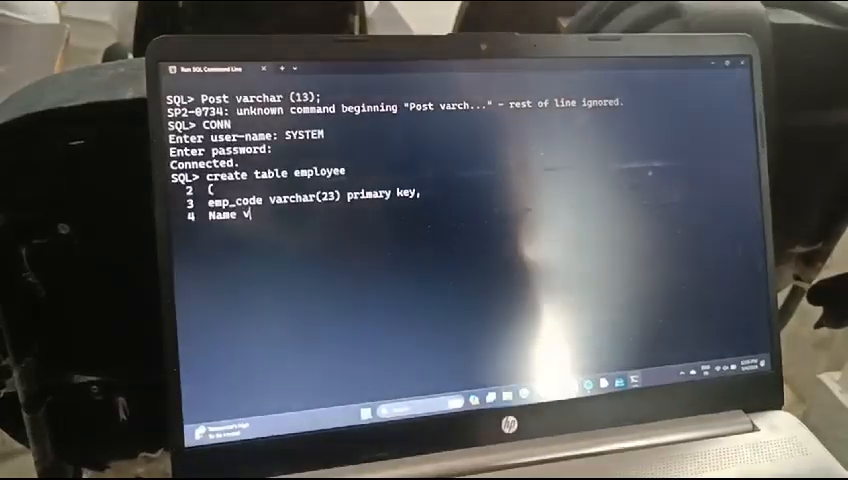
{"action": "type", "text": "archar"}
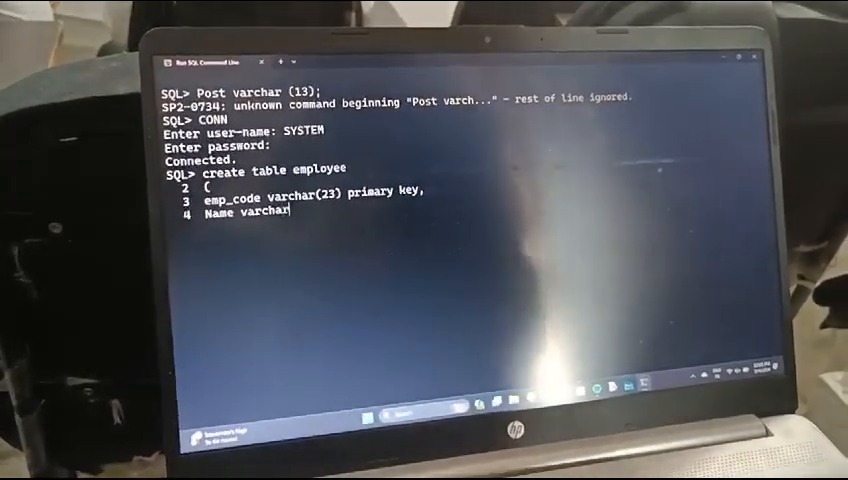
{"action": "type", "text": "("}
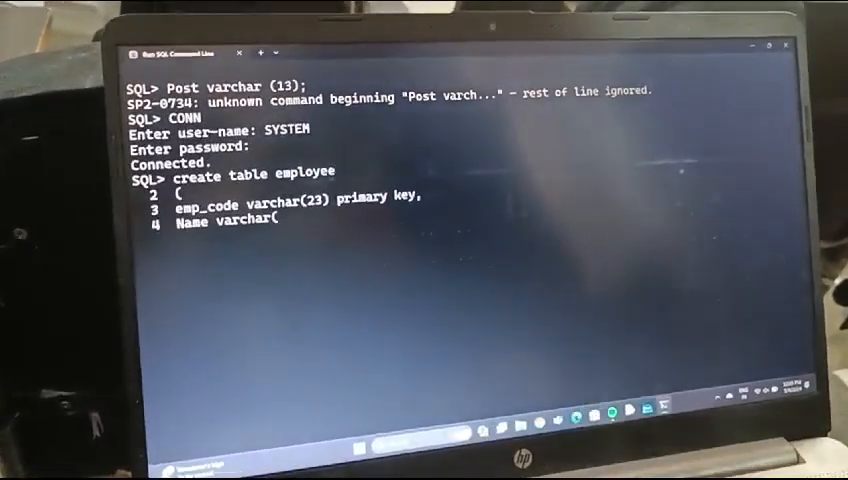
{"action": "type", "text": "33"}
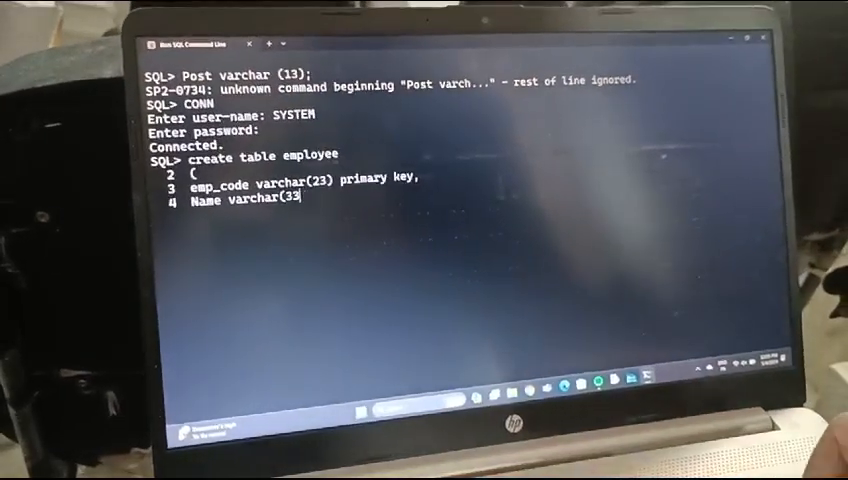
{"action": "type", "text": "4),"}
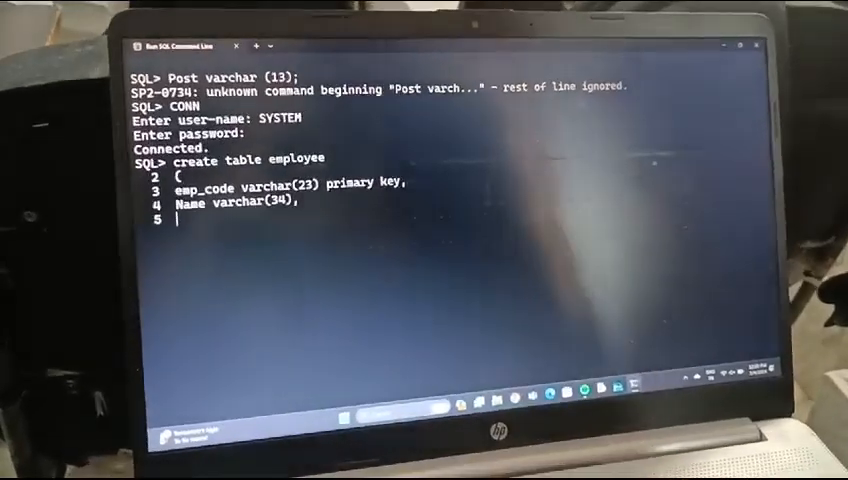
{"action": "type", "text": "post"}
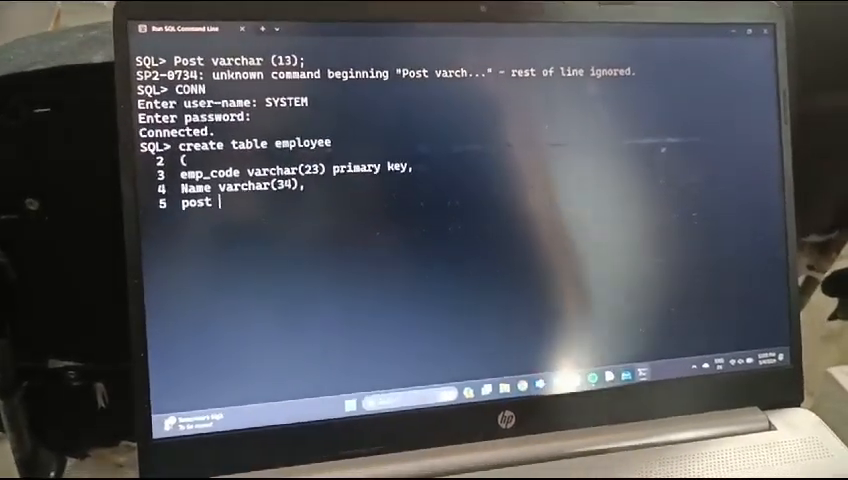
{"action": "type", "text": "varchar("}
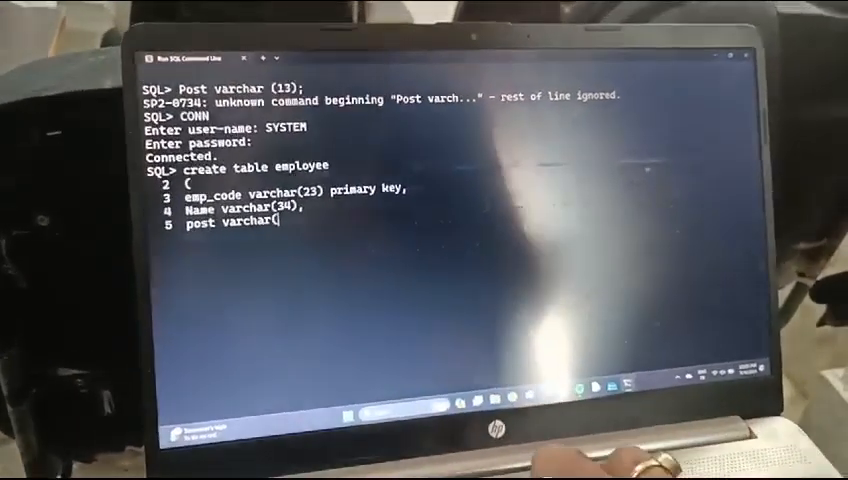
{"action": "type", "text": "33)"}
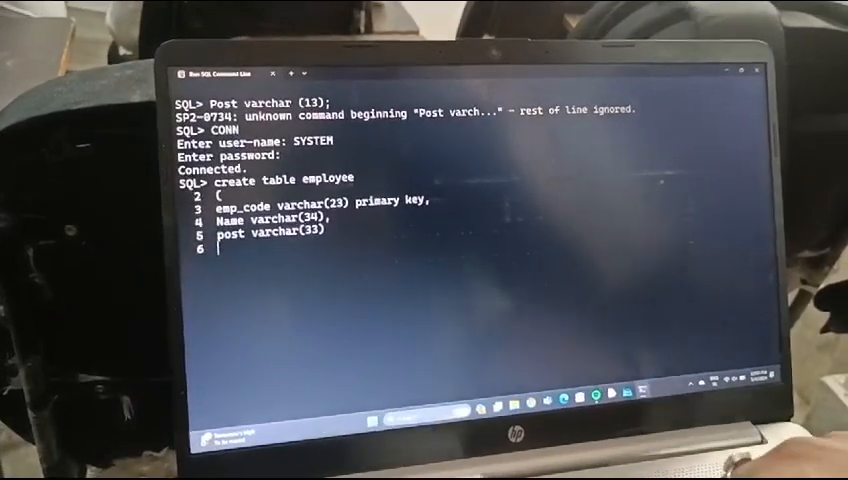
- Close the definition with ');' and run it, getting 'Table created.'
{"action": "type", "text": ");"}
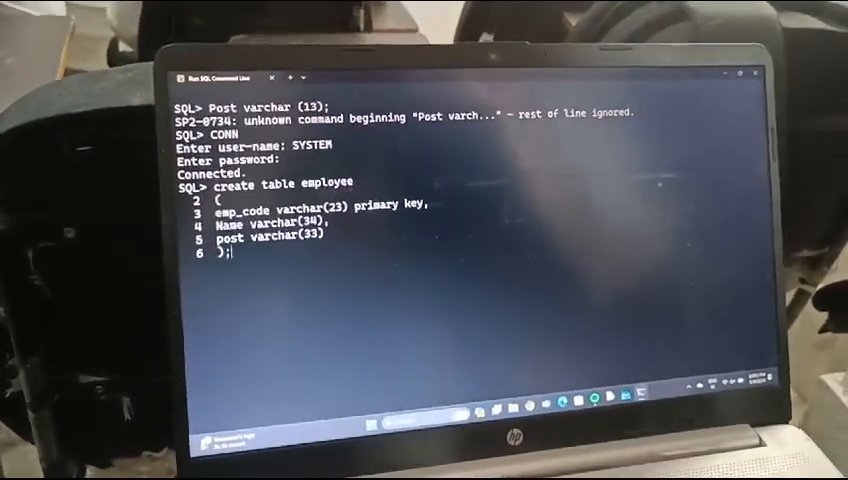
{"action": "key", "text": "enter"}
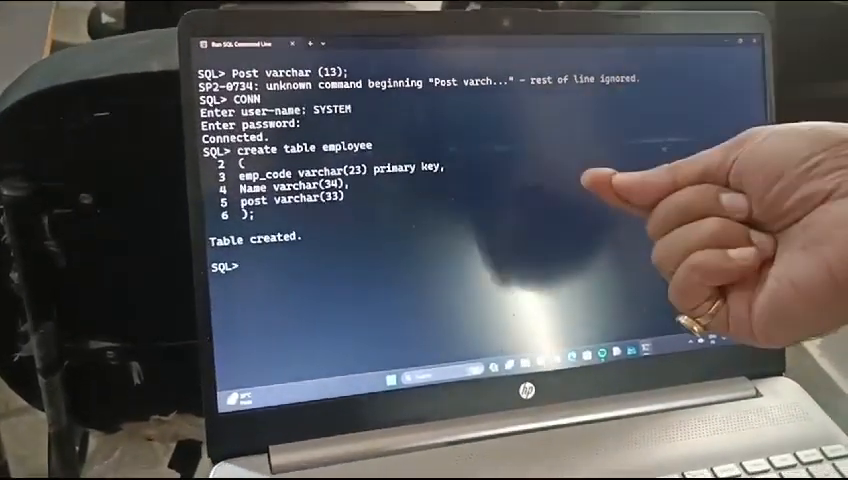
- Type 'desc employee' at the SQL> prompt
{"action": "type", "text": "d"}
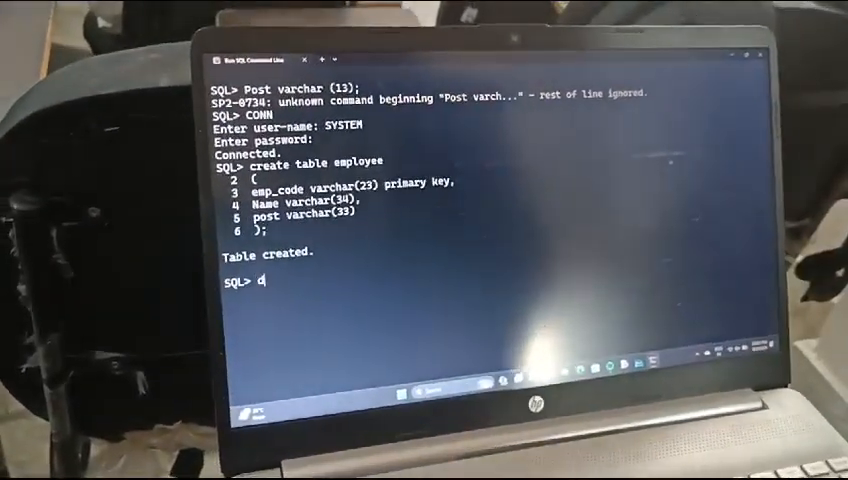
{"action": "type", "text": "esc"}
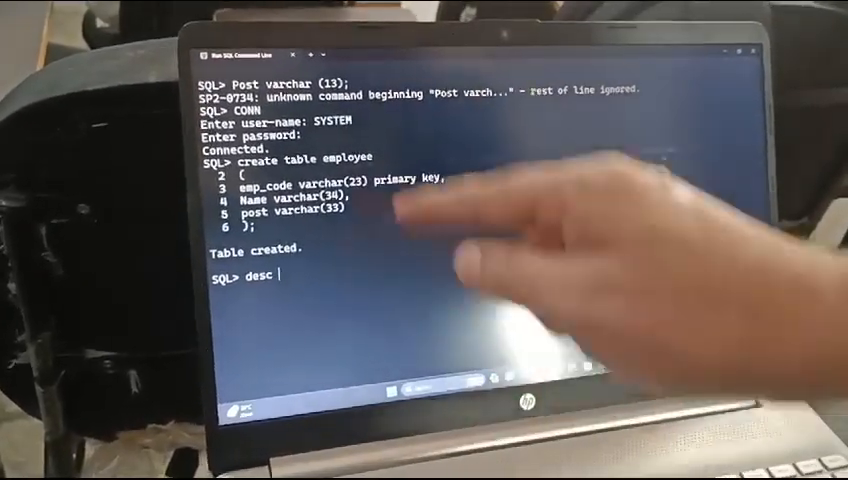
{"action": "type", "text": "em"}
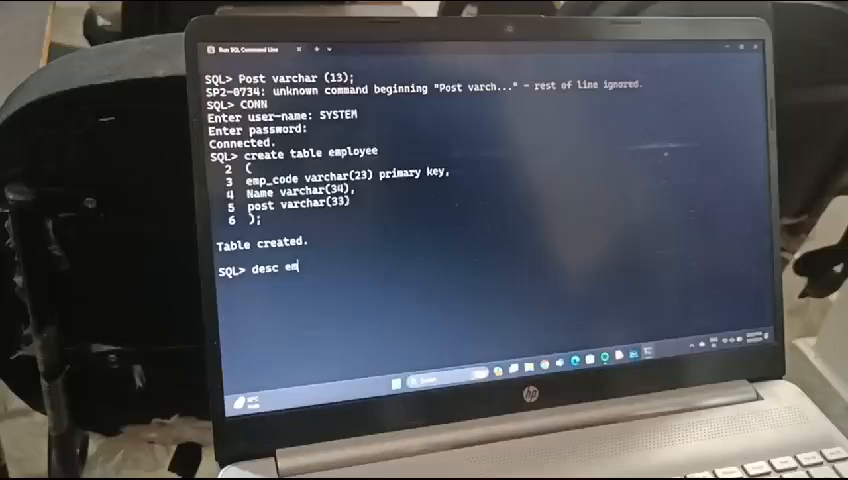